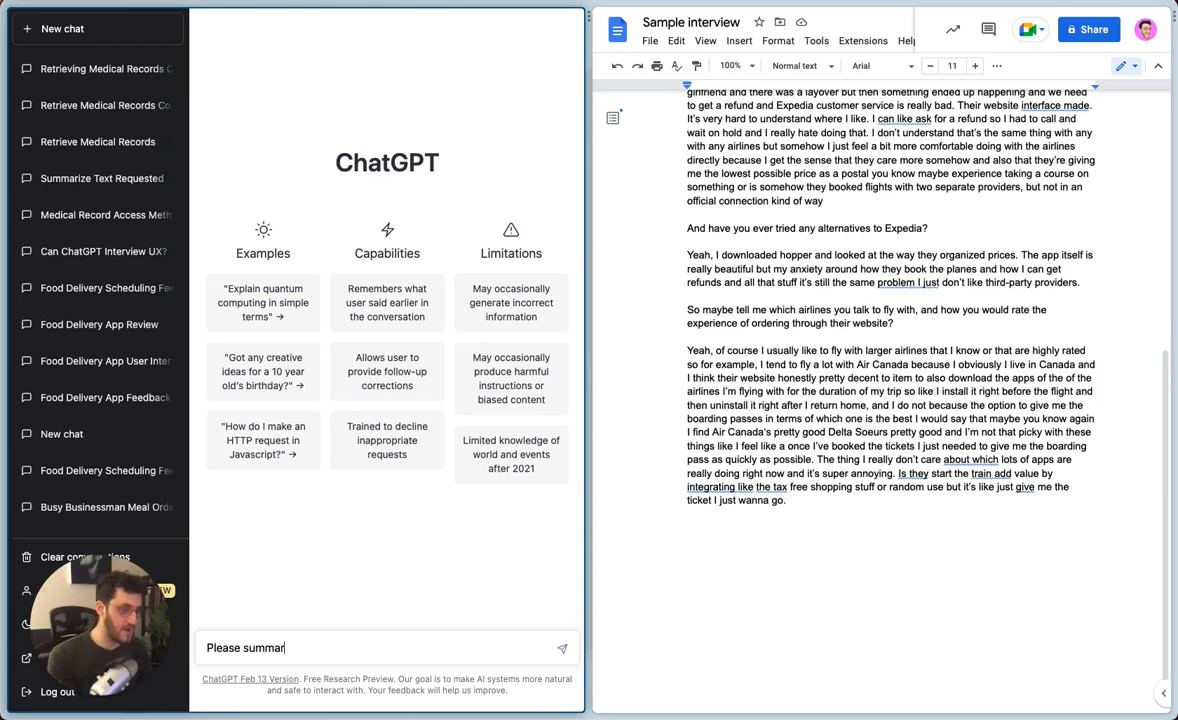
Ask ChatGPT to 'Please summarize this' after pasting the multi-stop ticket interview transcript
{"action": "type", "text": "ize this"}
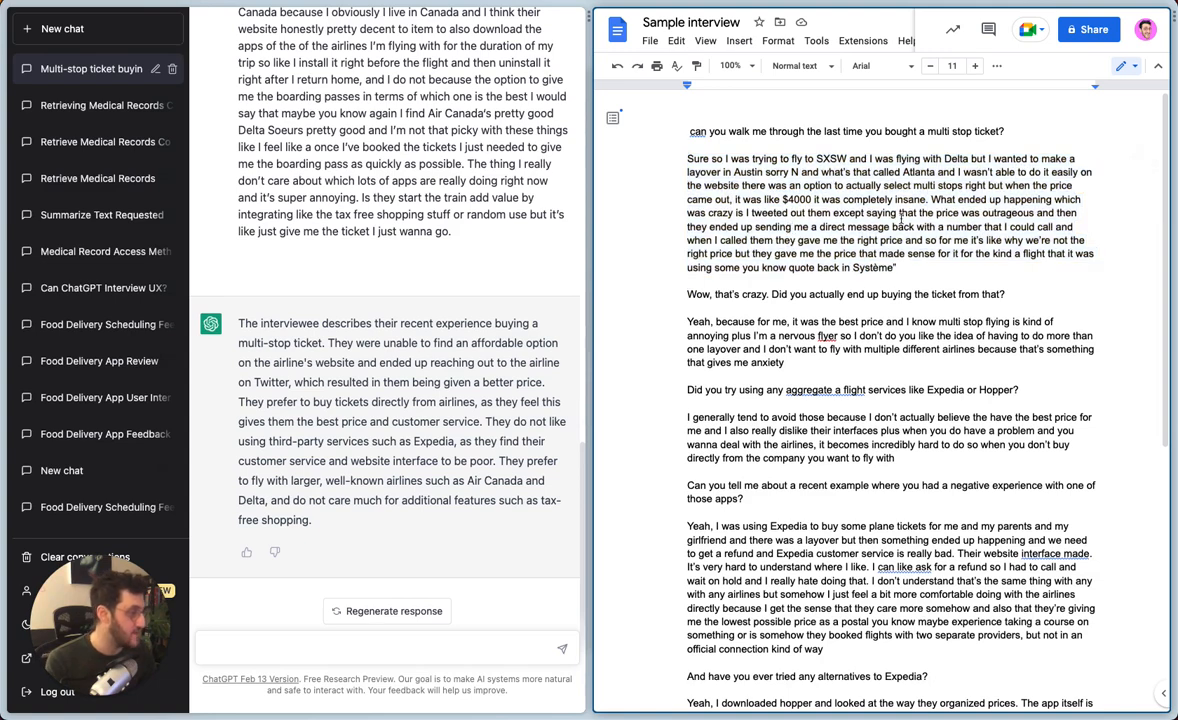
{"action": "mouse_move", "coordinate": [812, 240]}
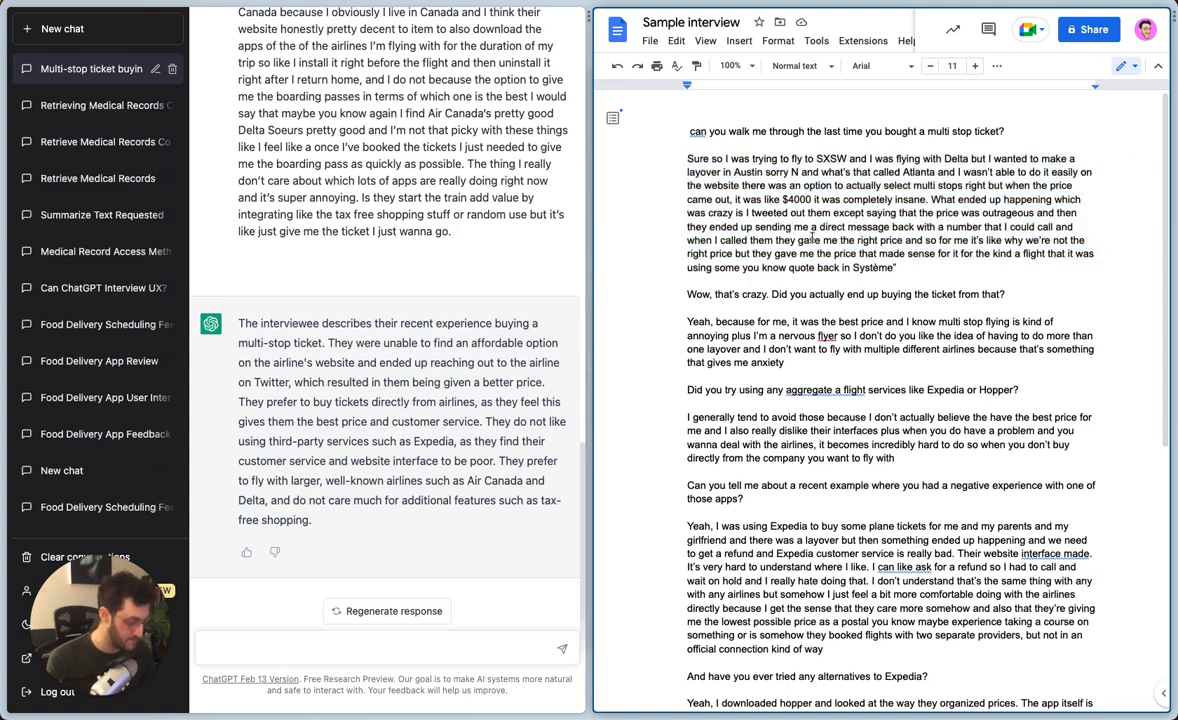
{"action": "type", "text": "twitter"}
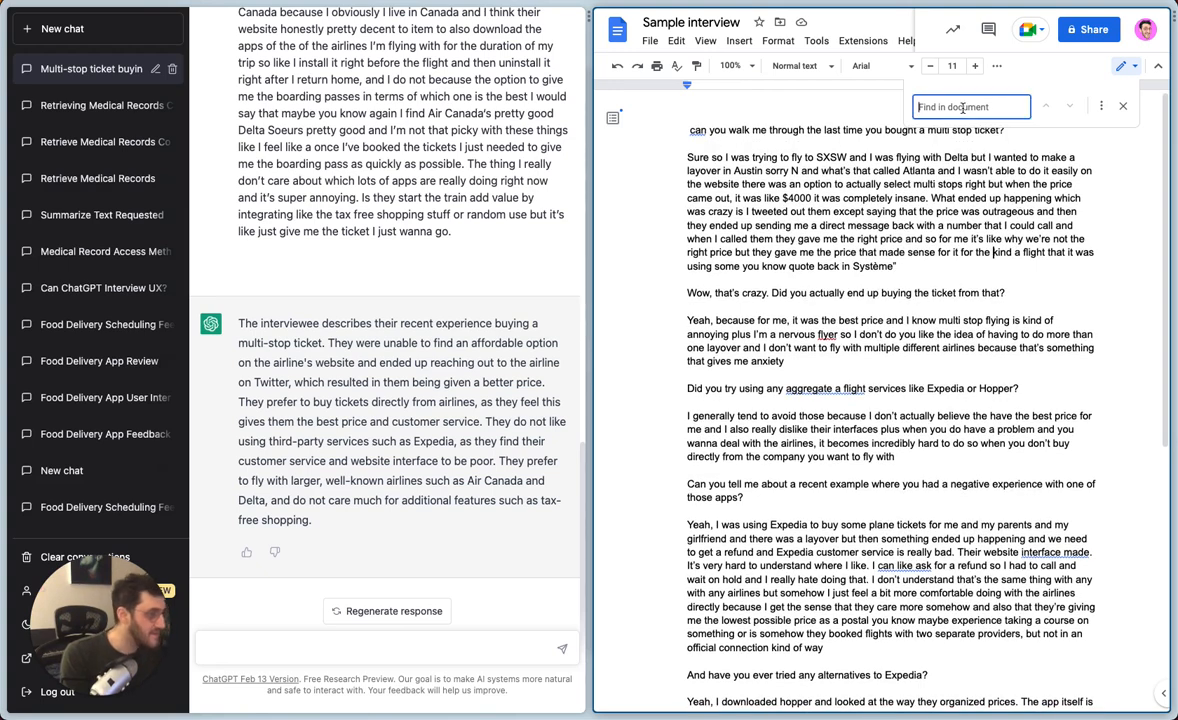
{"action": "type", "text": "direct me"}
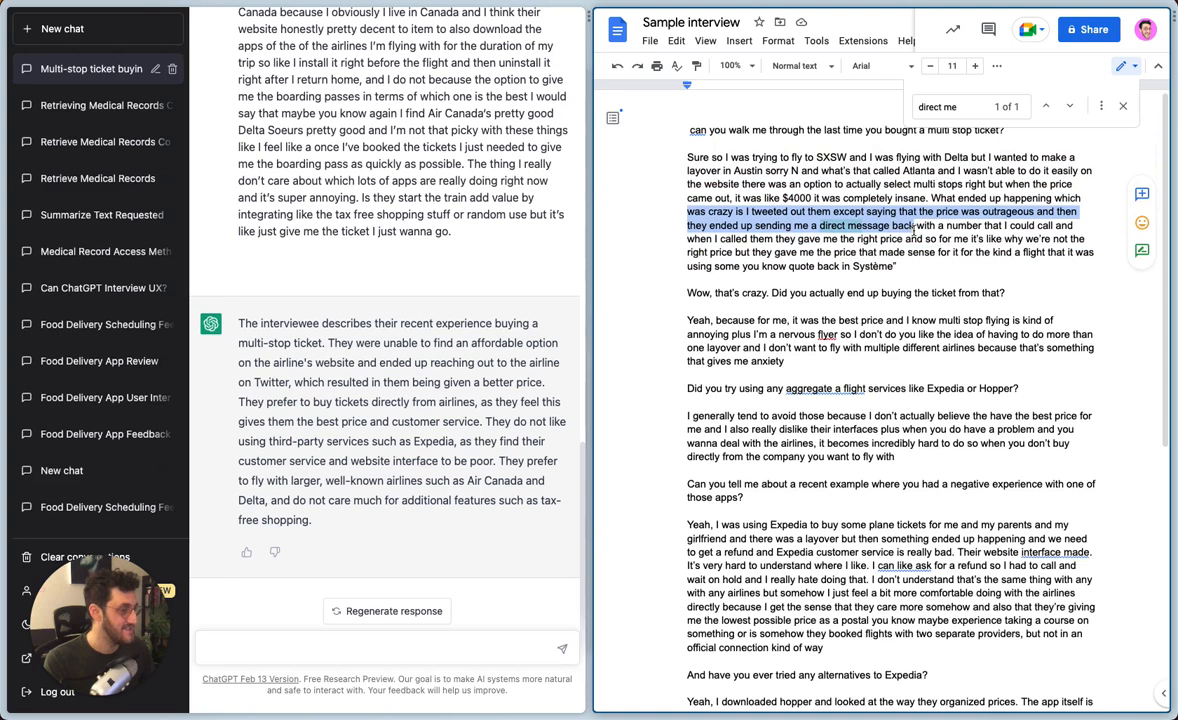
{"action": "left_click", "coordinate": [1146, 104]}
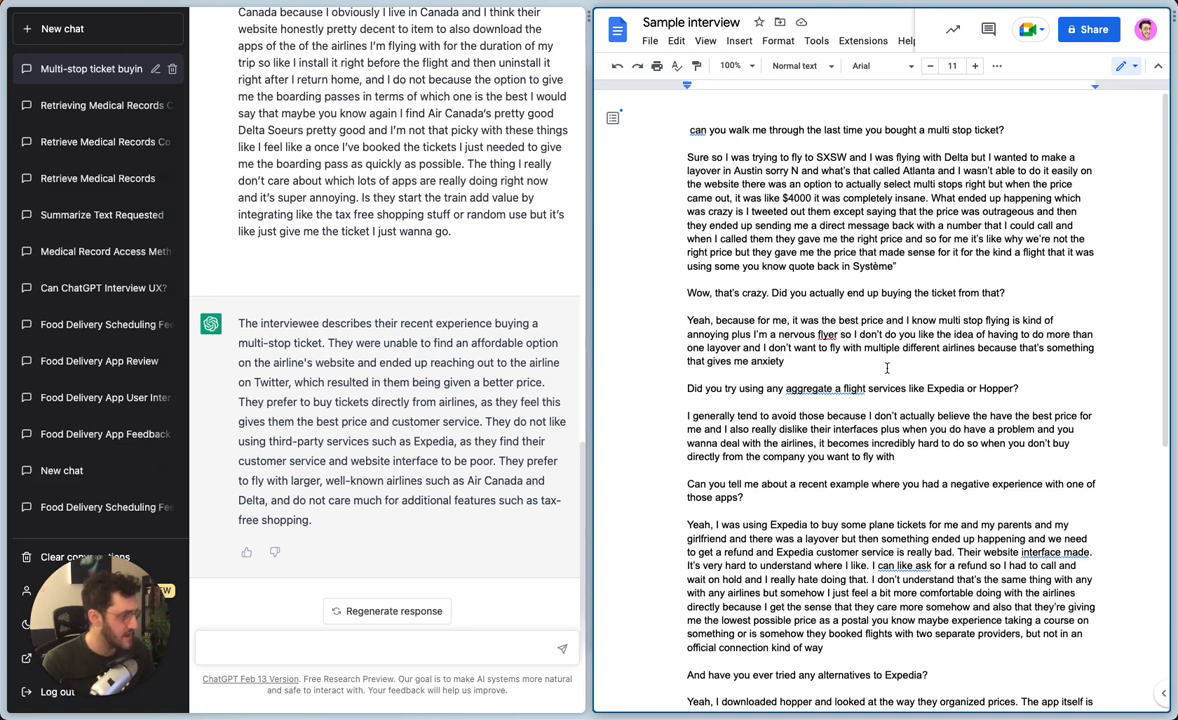
{"action": "double_click", "coordinate": [836, 348]}
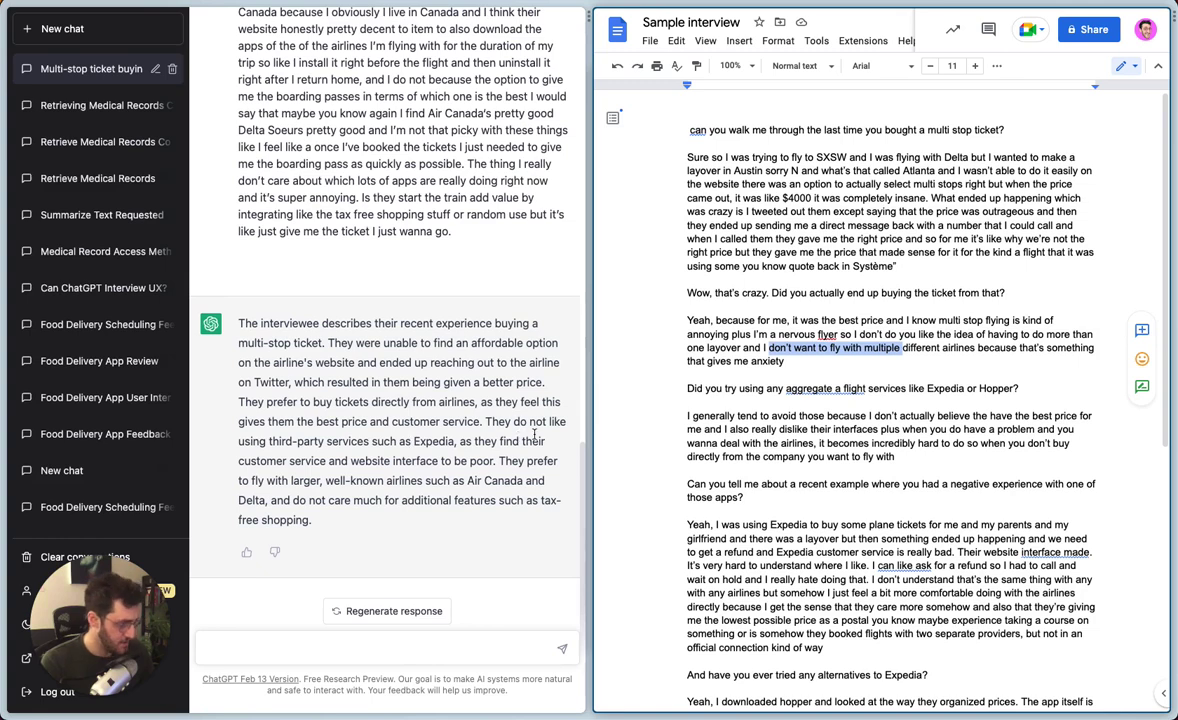
{"action": "scroll", "scroll_direction": "down", "scroll_amount": 3}
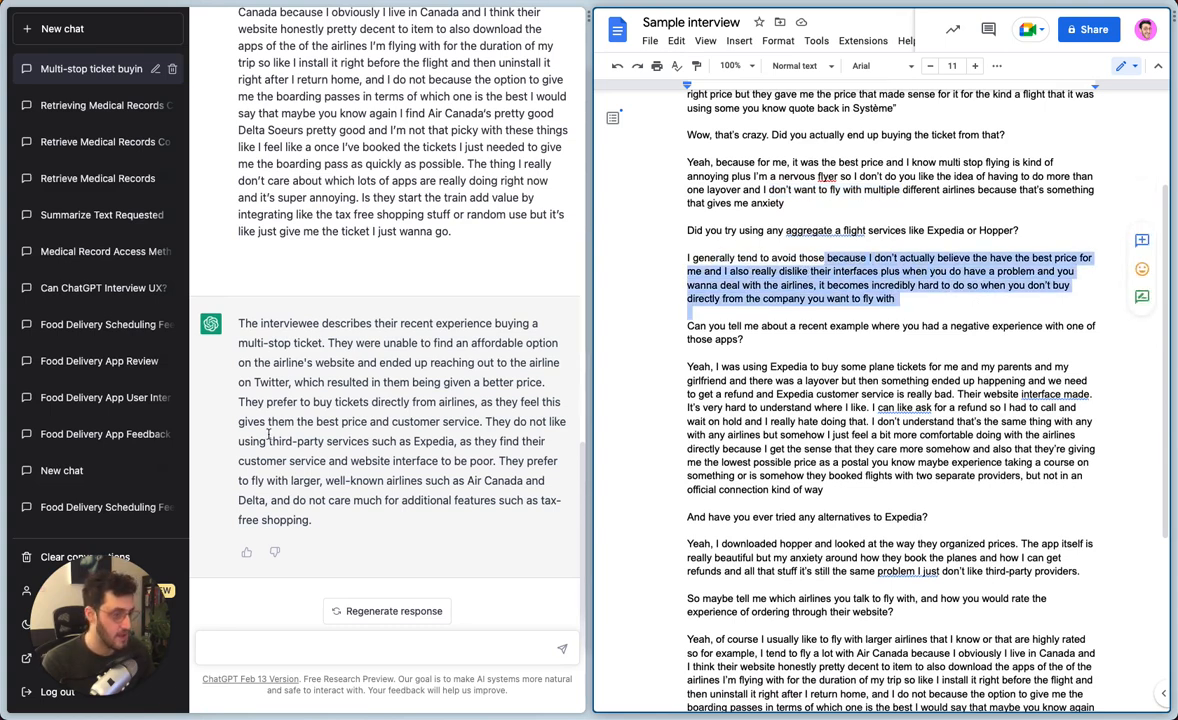
{"action": "mouse_move", "coordinate": [428, 404]}
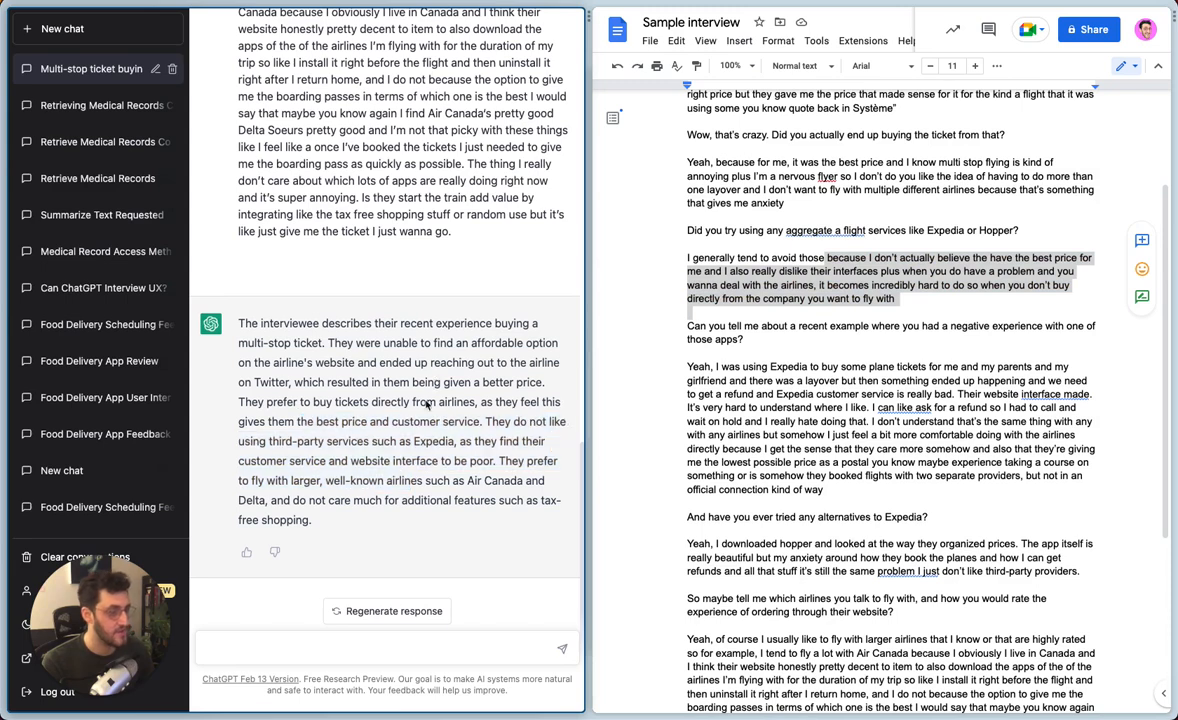
Ask ChatGPT 'Give me the key points in bullets' for the interview
{"action": "left_click", "coordinate": [380, 648]}
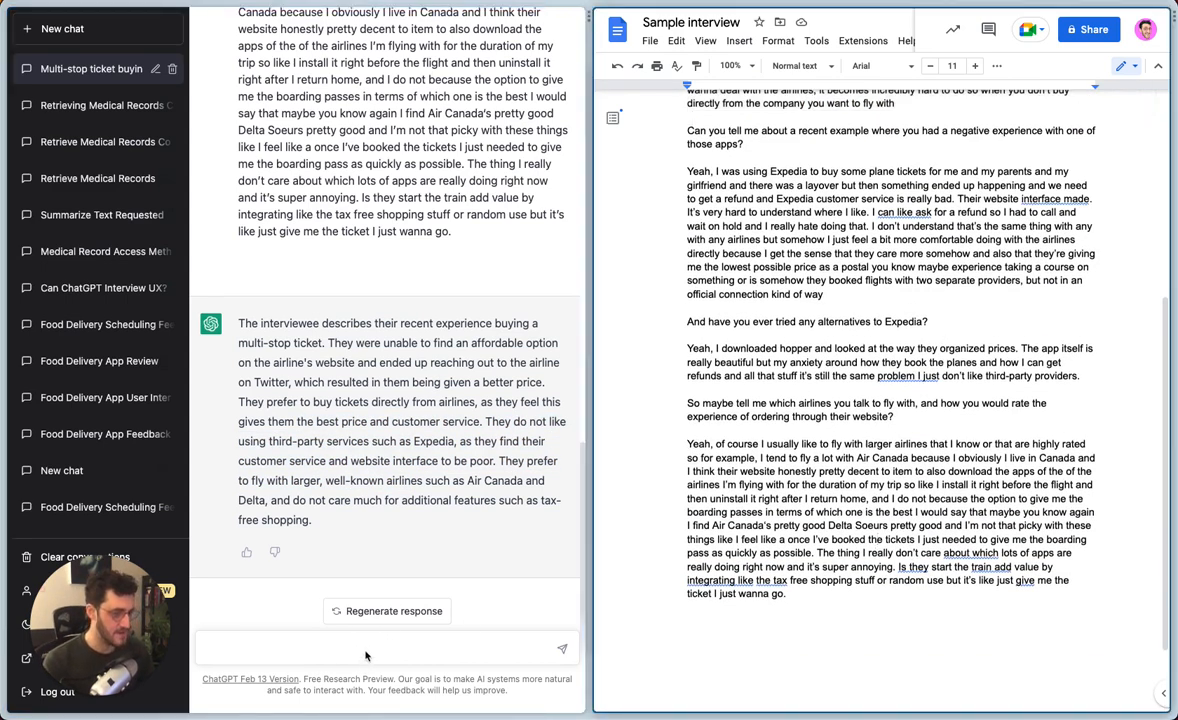
{"action": "type", "text": "Give me the ke"}
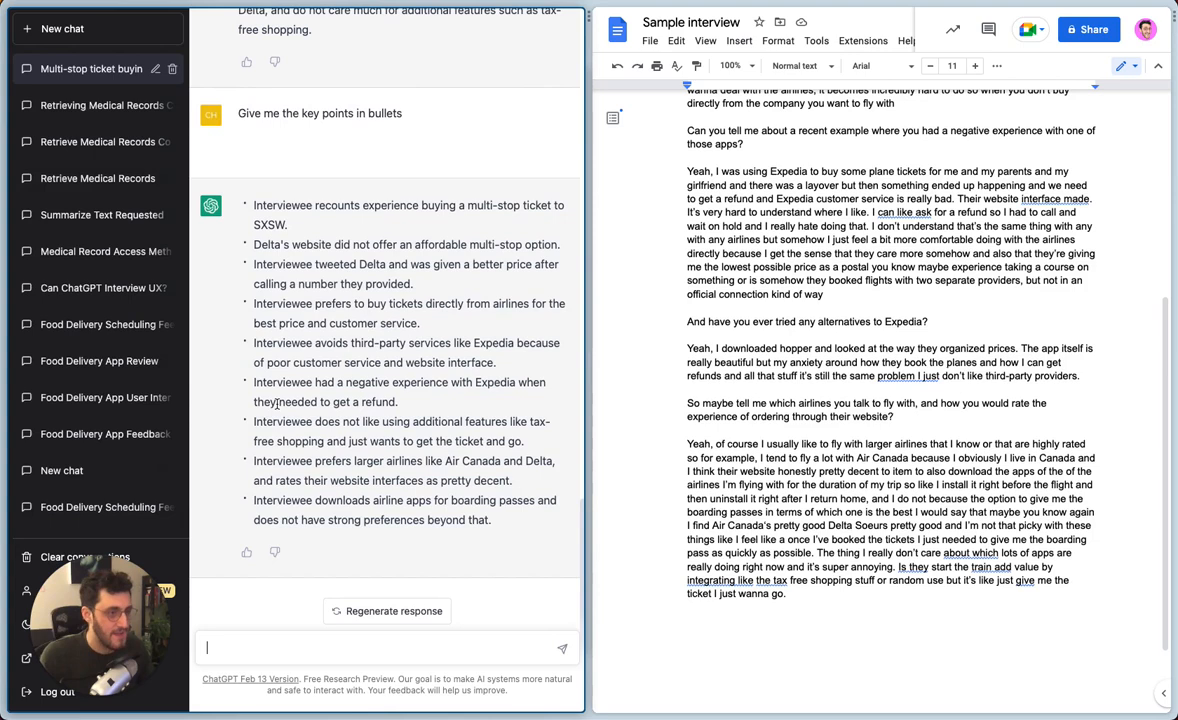
{"action": "mouse_move", "coordinate": [424, 616]}
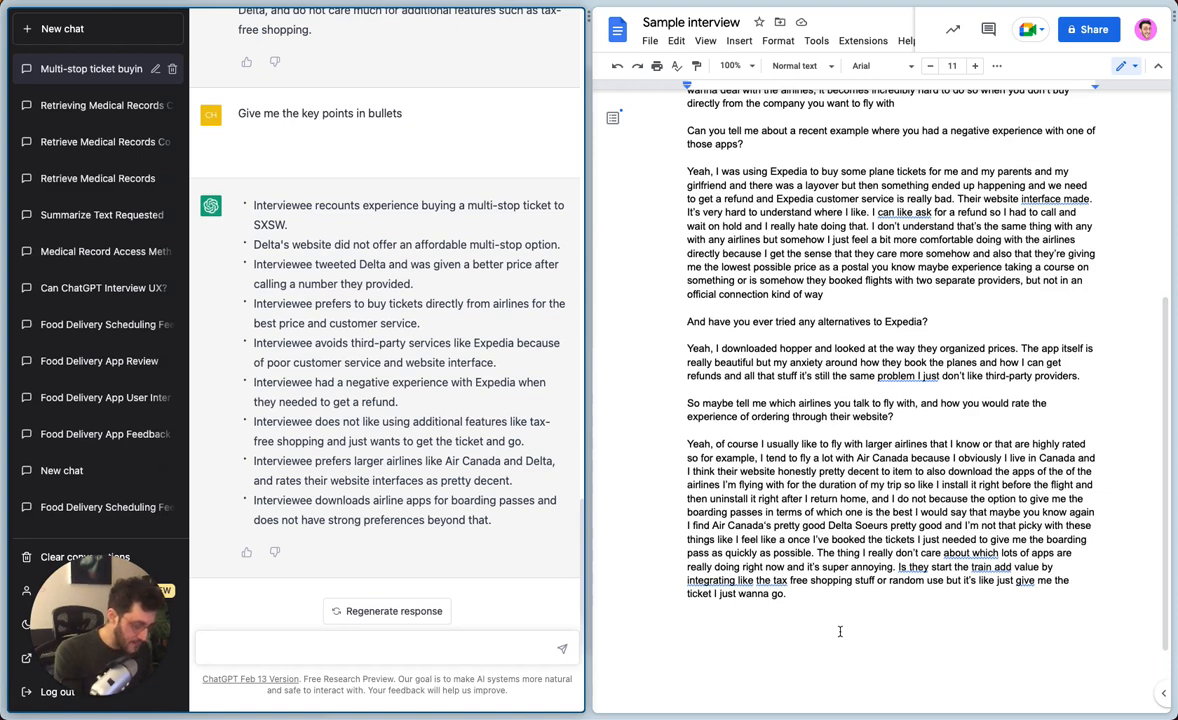
Ask 'which apps did the user reference', then 'How many times did the user refer to expedia'
{"action": "type", "text": "which apps did the"}
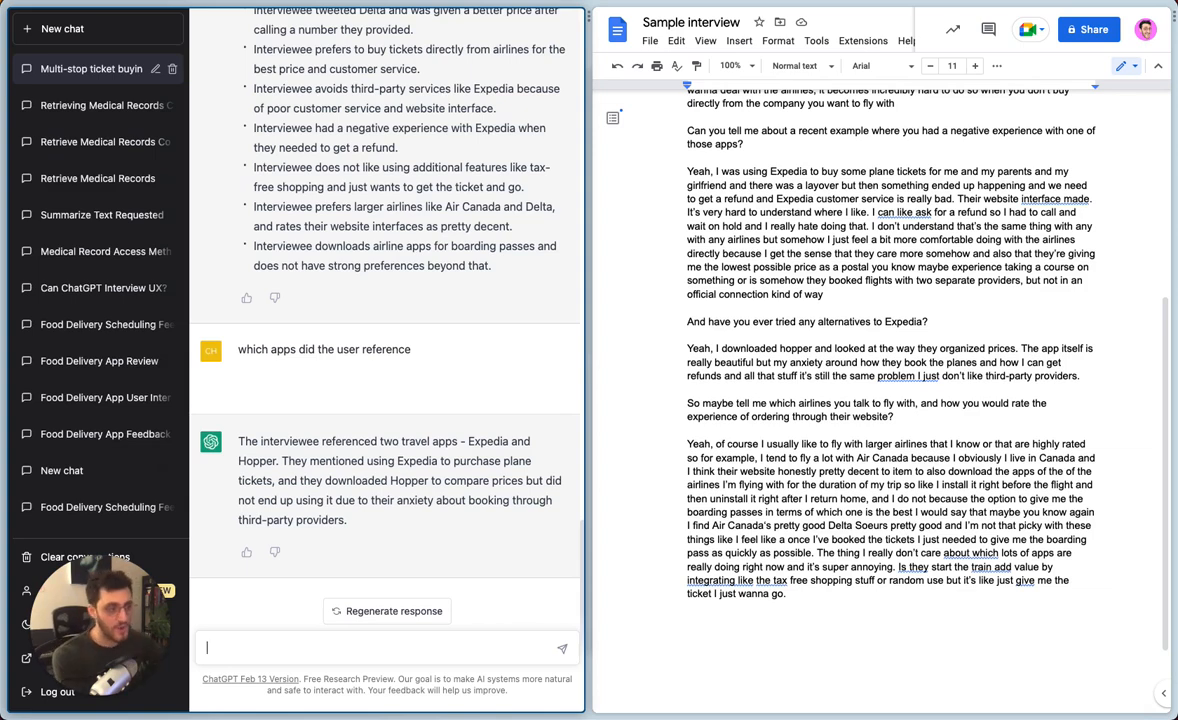
{"action": "type", "text": "Ho"}
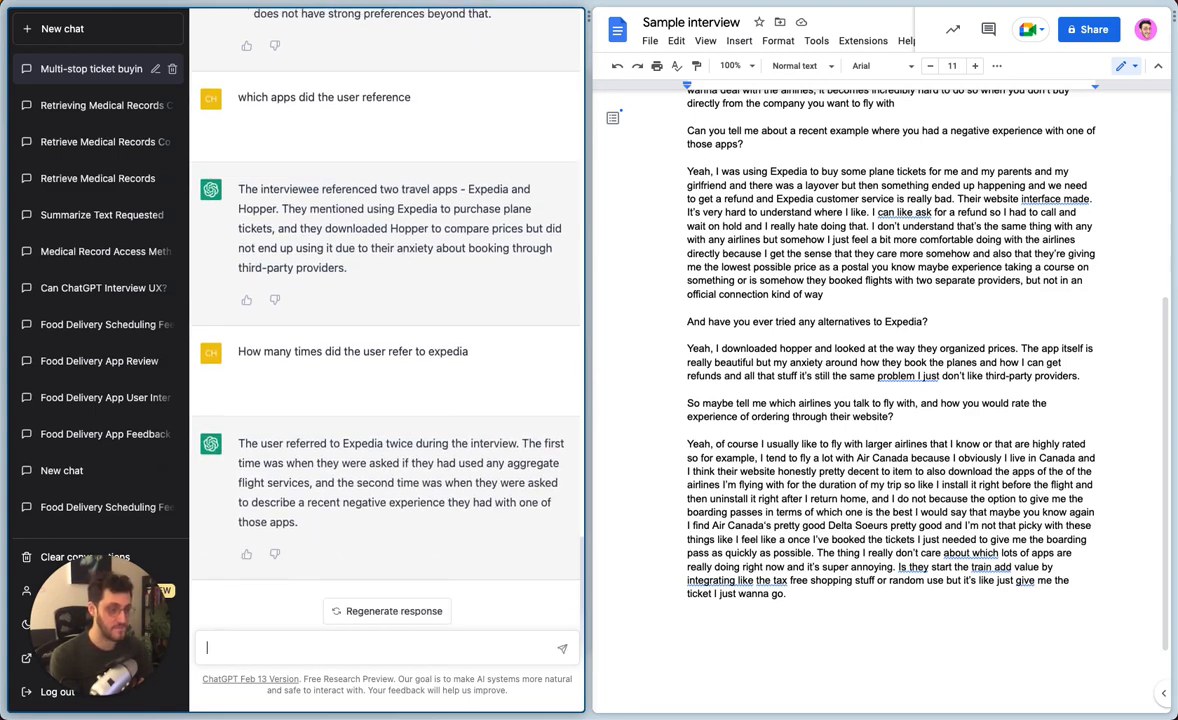
Ask 'What are this users positive experiences', review the reply and search the transcript for 'boarding'
{"action": "type", "text": "What"}
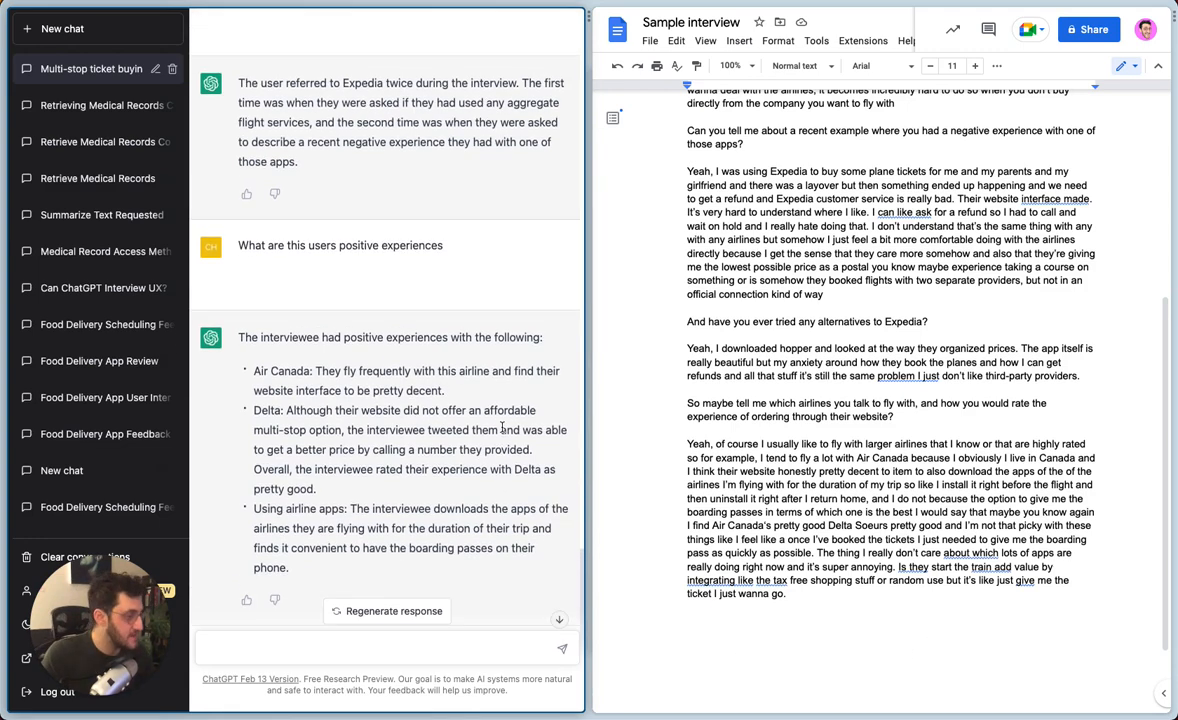
{"action": "scroll", "scroll_direction": "up", "scroll_amount": 3}
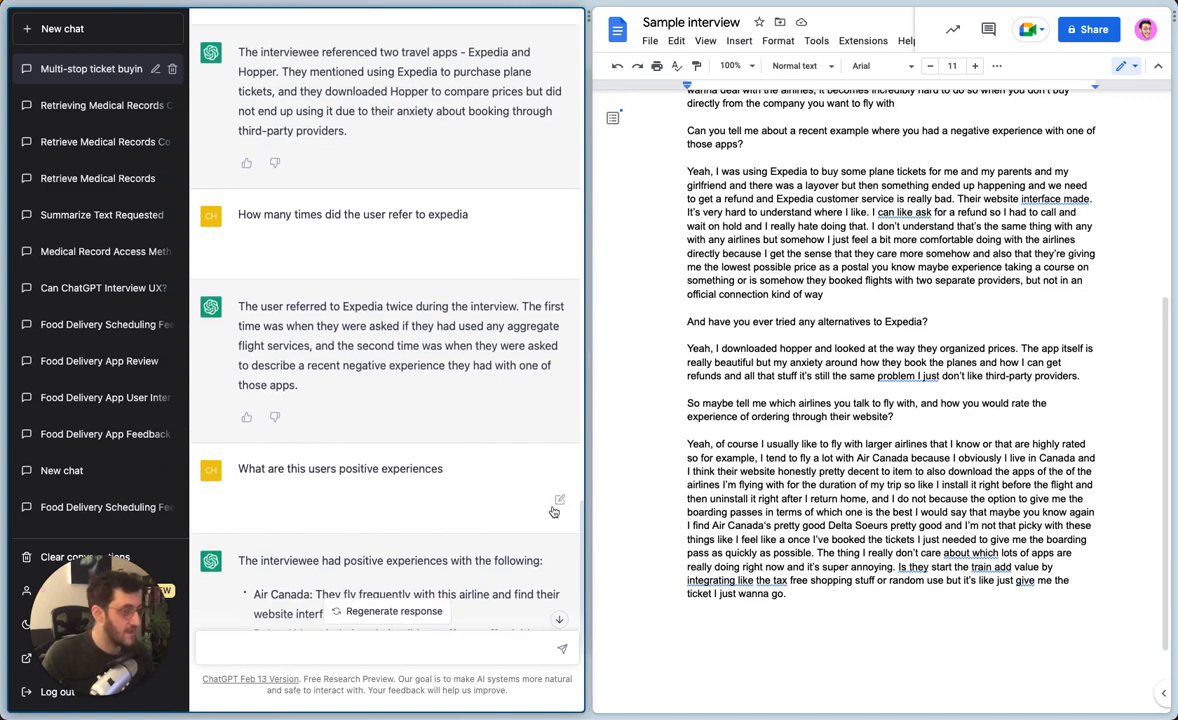
{"action": "type", "text": "boarding"}
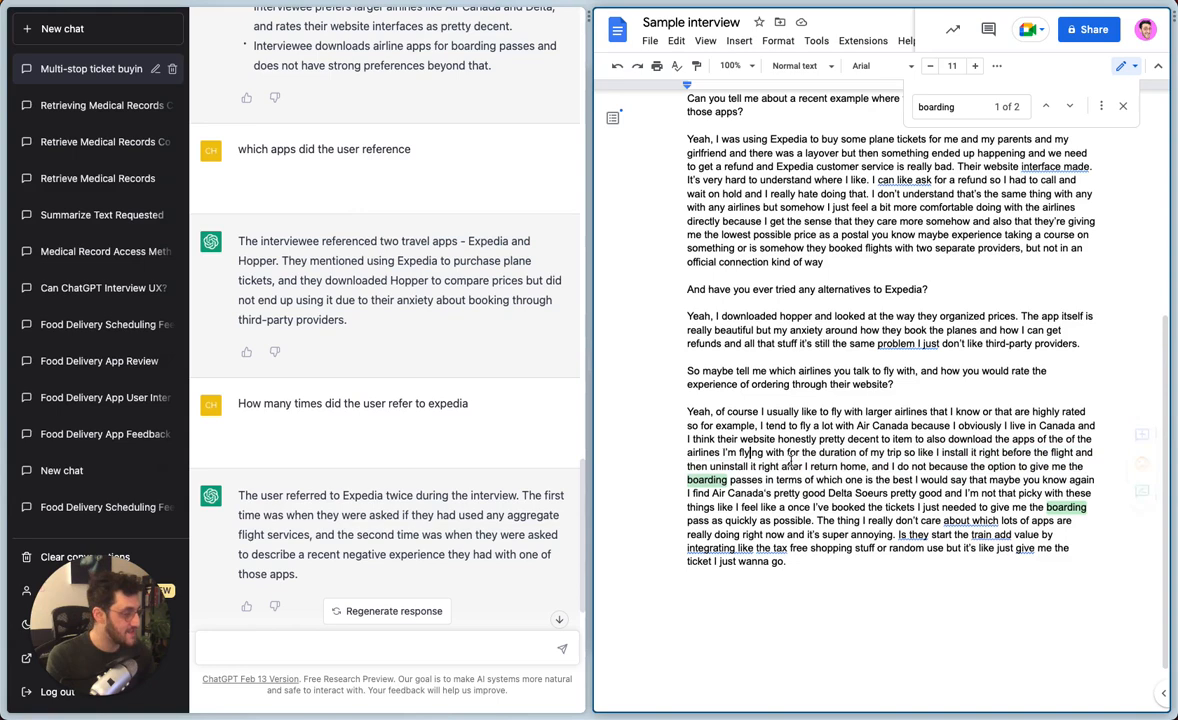
Select the airline-apps passage and ask 'what apps does this user use and for how long?'
{"action": "left_click_drag", "start_coordinate": [744, 440], "coordinate": [810, 480]}
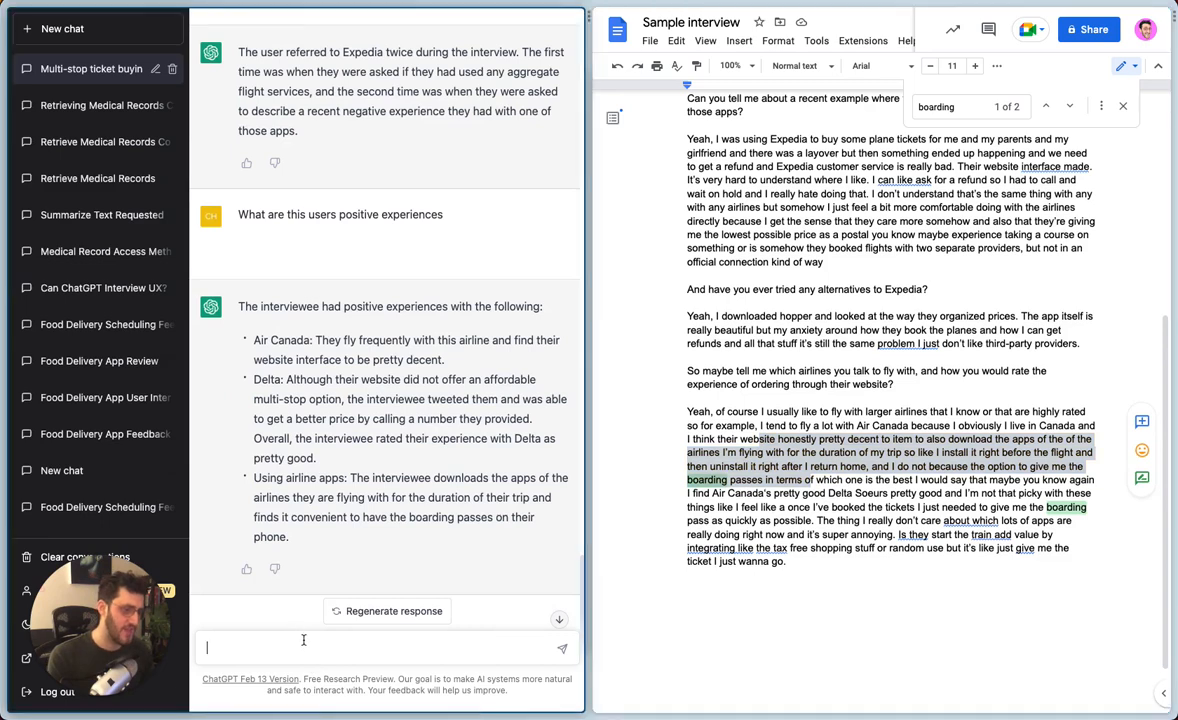
{"action": "type", "text": "does this"}
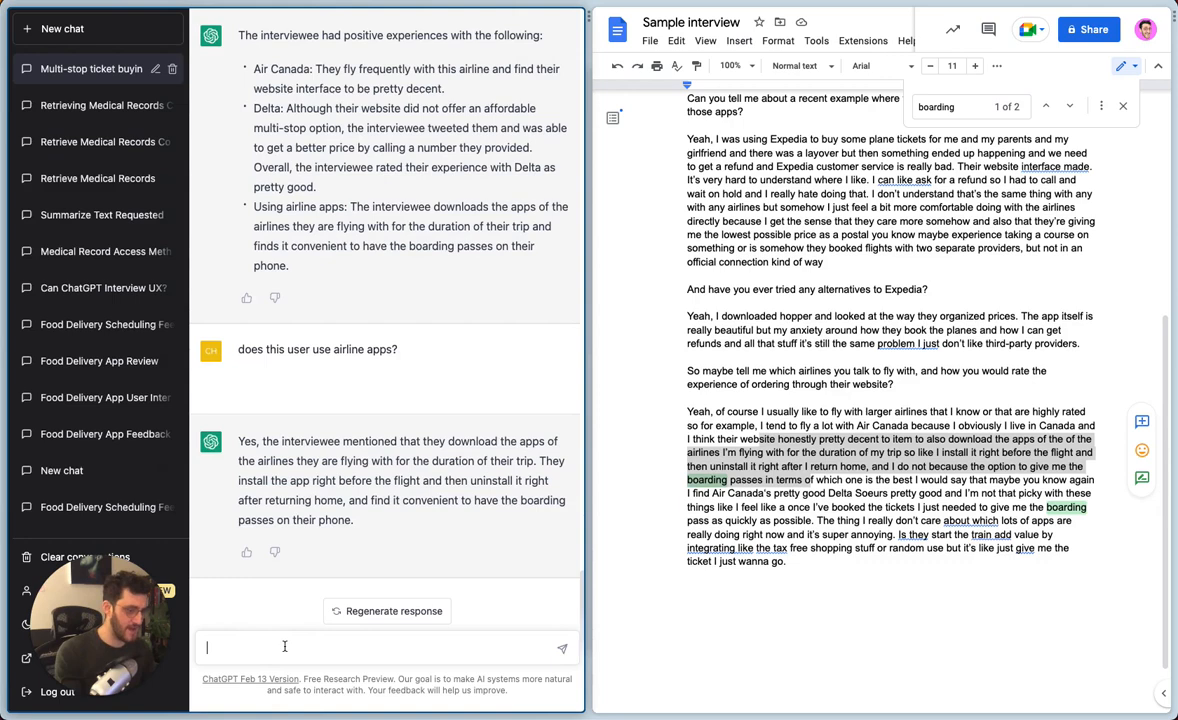
{"action": "type", "text": "how many ha"}
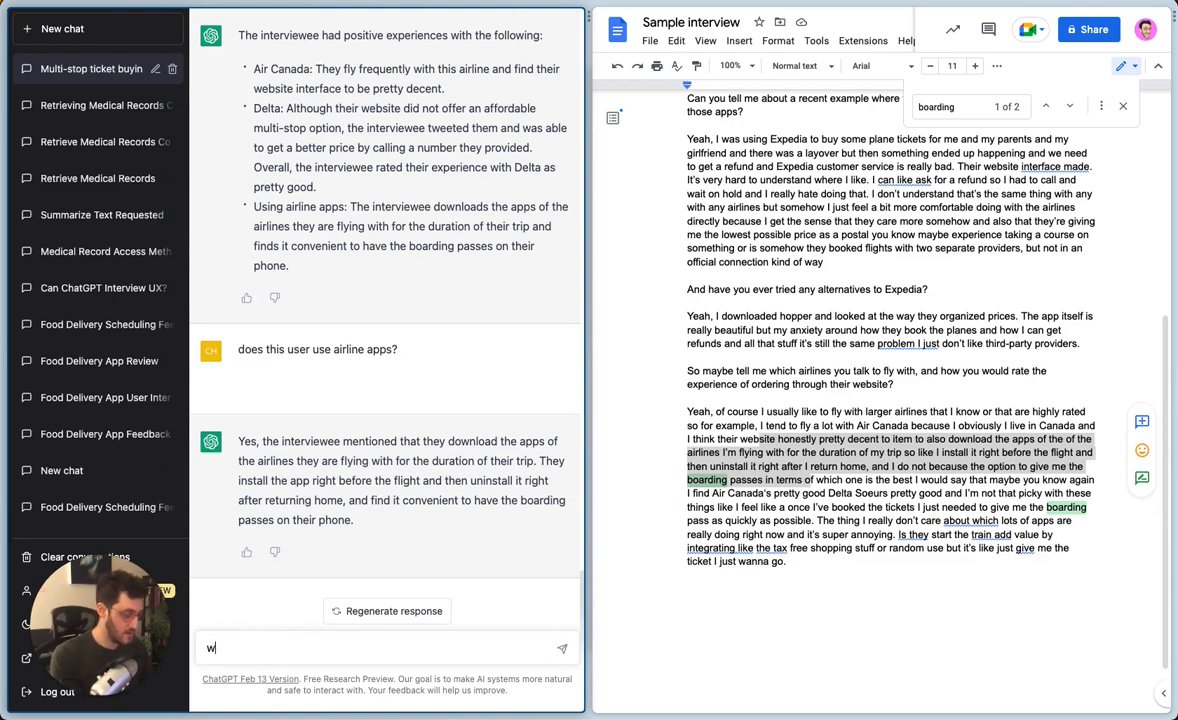
{"action": "type", "text": "hat apps does this user use and for"}
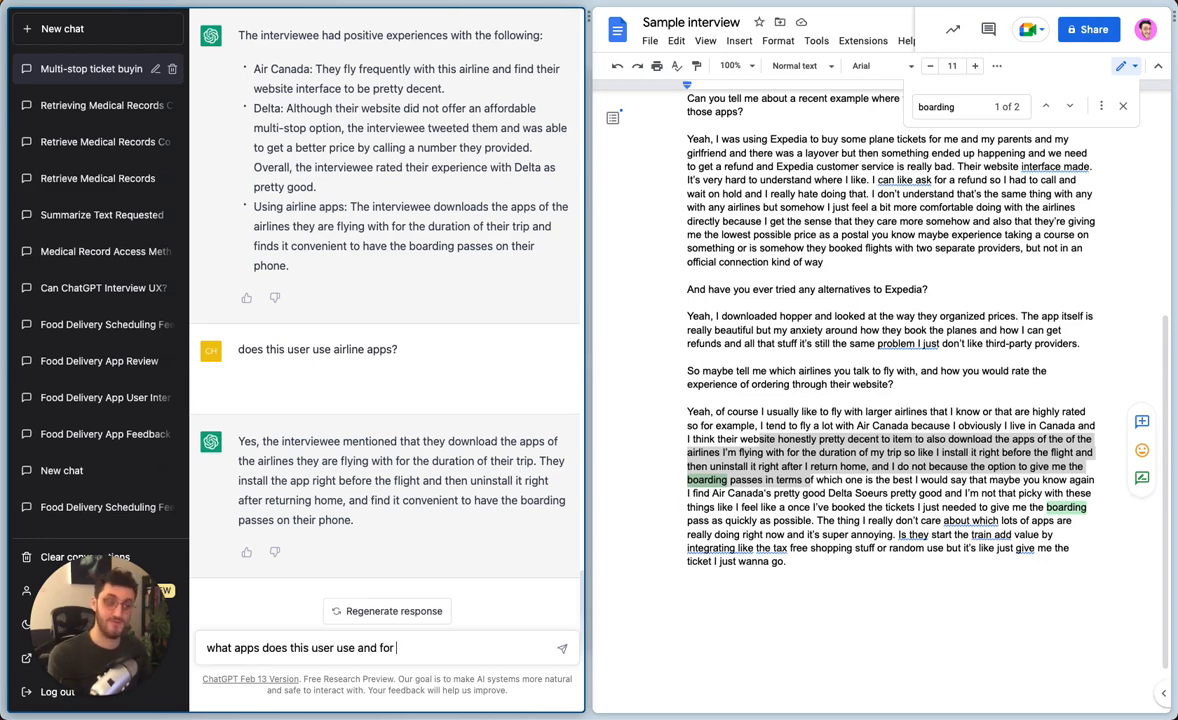
{"action": "key", "text": "Enter"}
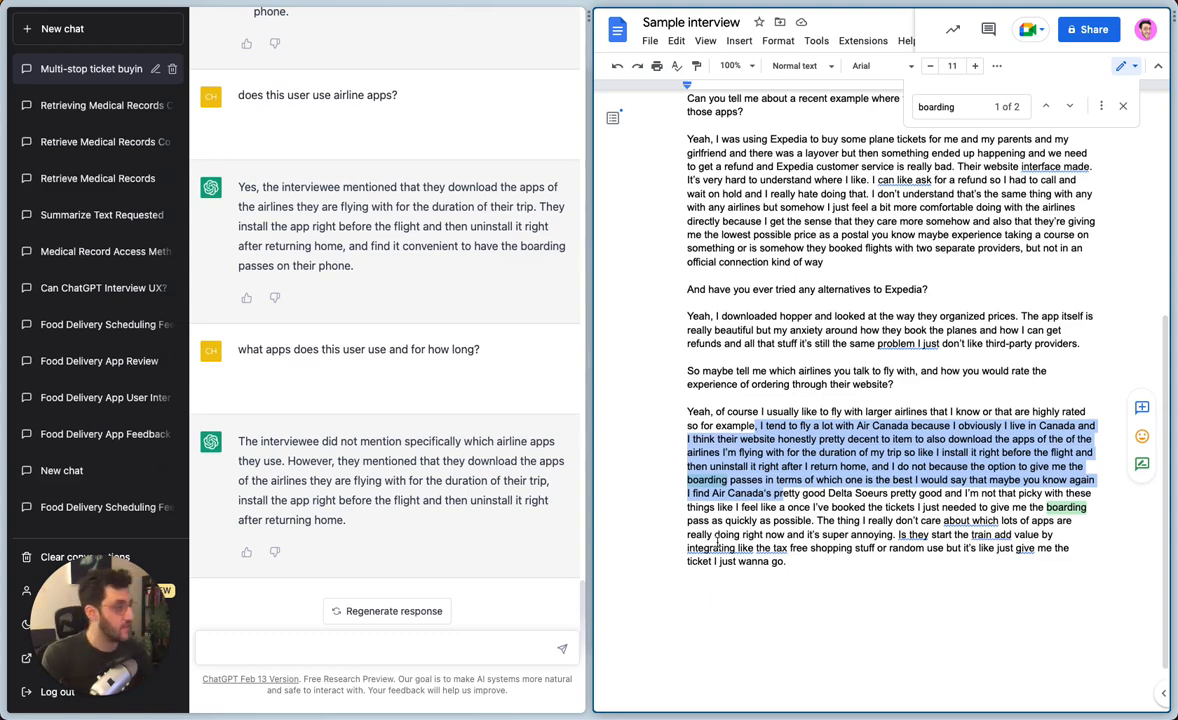
Search the transcript for 'expedia' in Google Docs and review the four highlighted matches
{"action": "left_click", "coordinate": [1080, 104]}
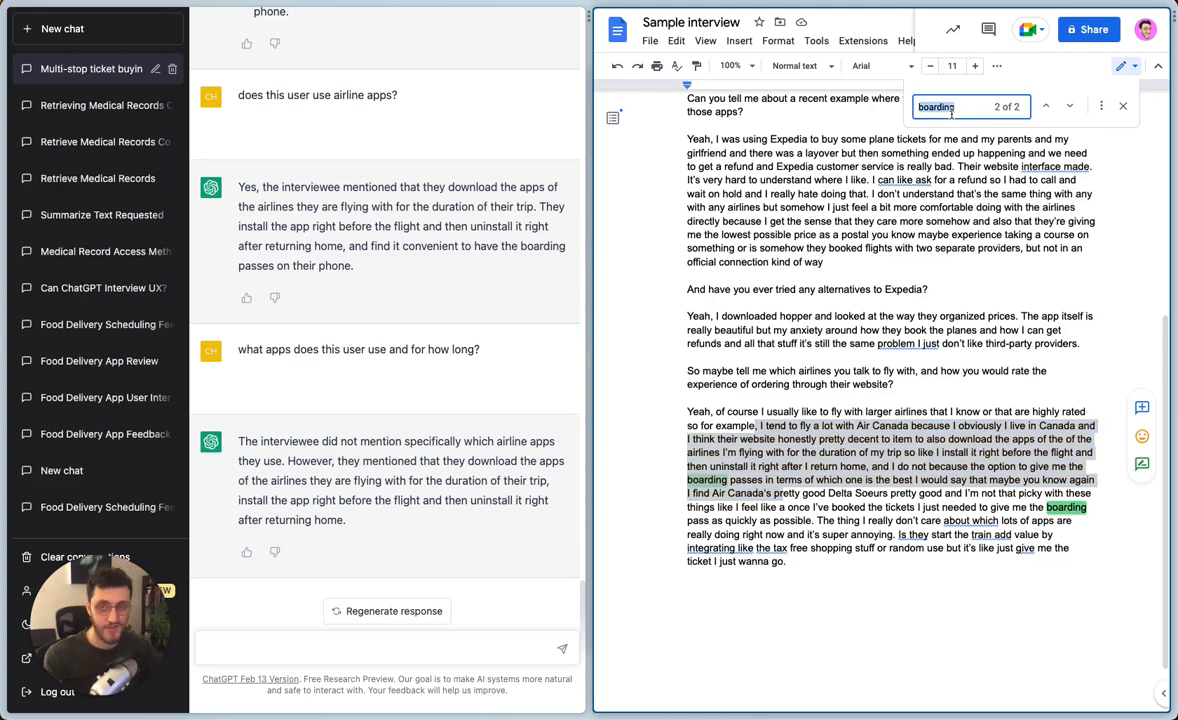
{"action": "type", "text": "expedia"}
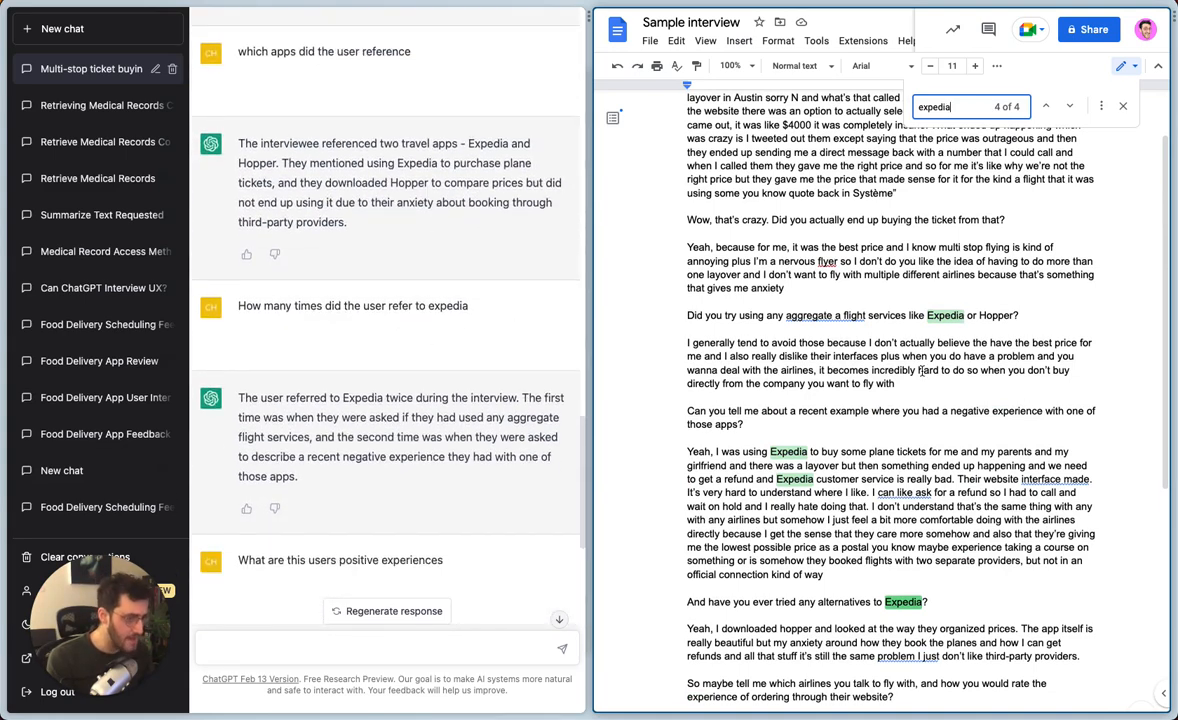
{"action": "scroll", "scroll_direction": "down", "scroll_amount": 3}
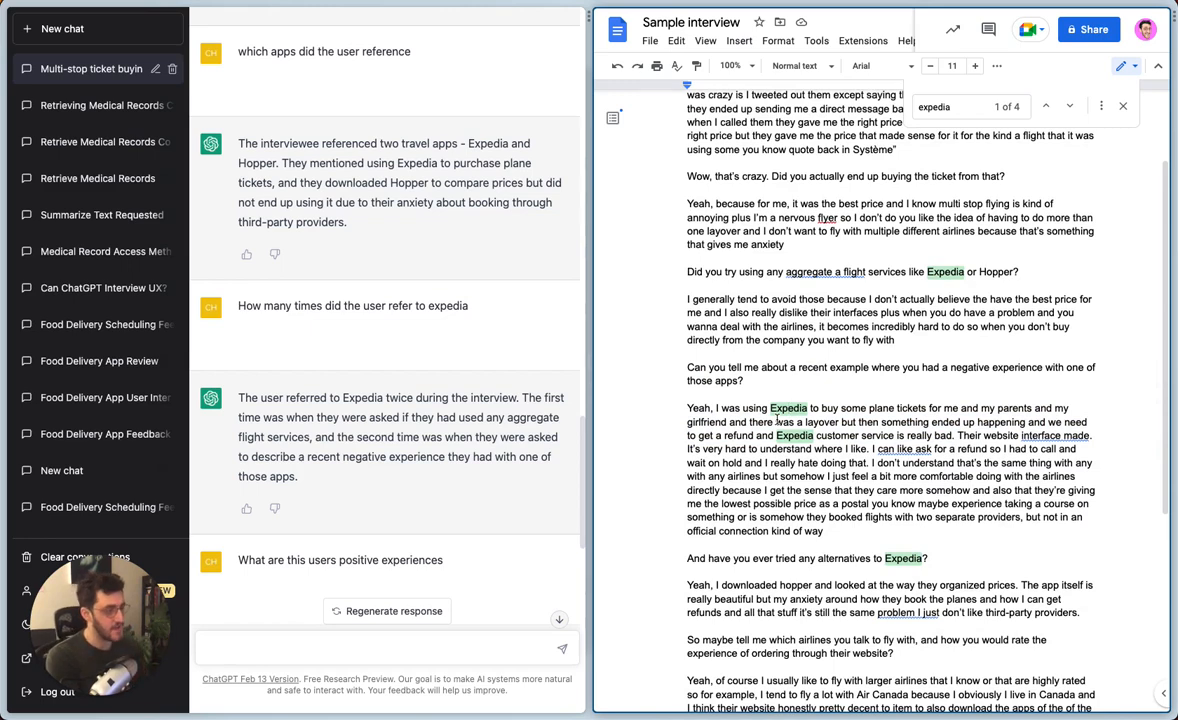
{"action": "scroll", "scroll_direction": "down", "scroll_amount": 3}
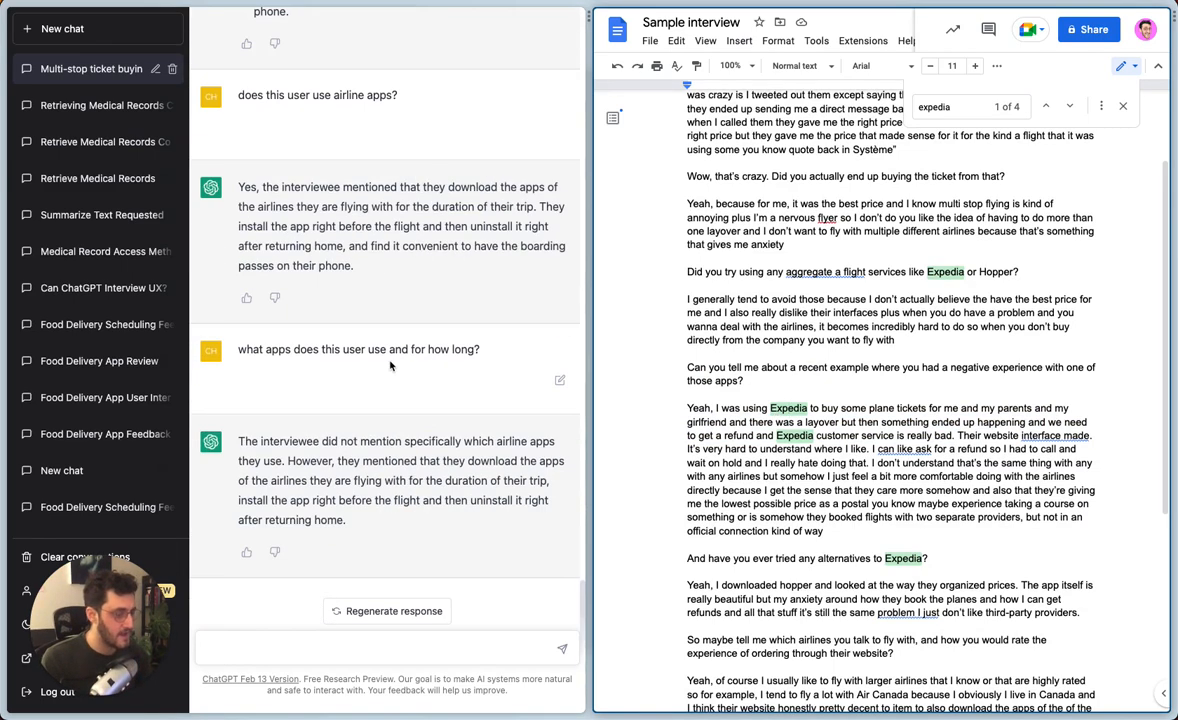
Ask 'what is the single biggest problem this user has?' and select part of the answer about aggregators
{"action": "left_click", "coordinate": [308, 648]}
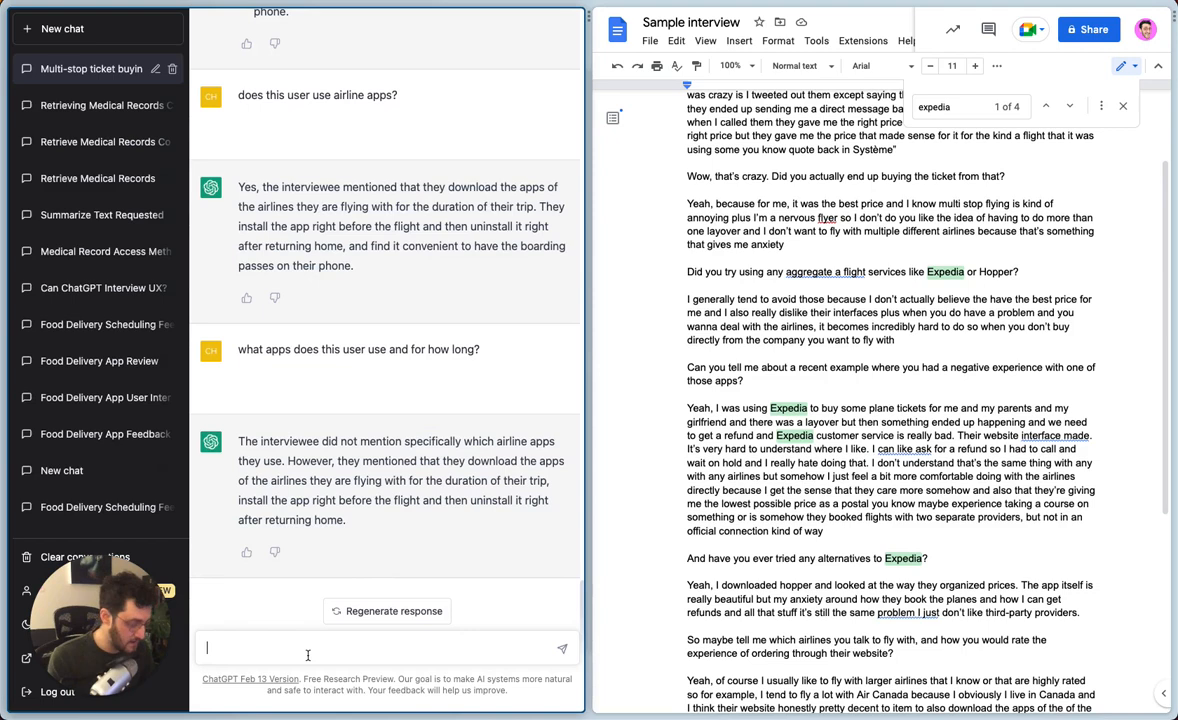
{"action": "type", "text": "what is the single bus"}
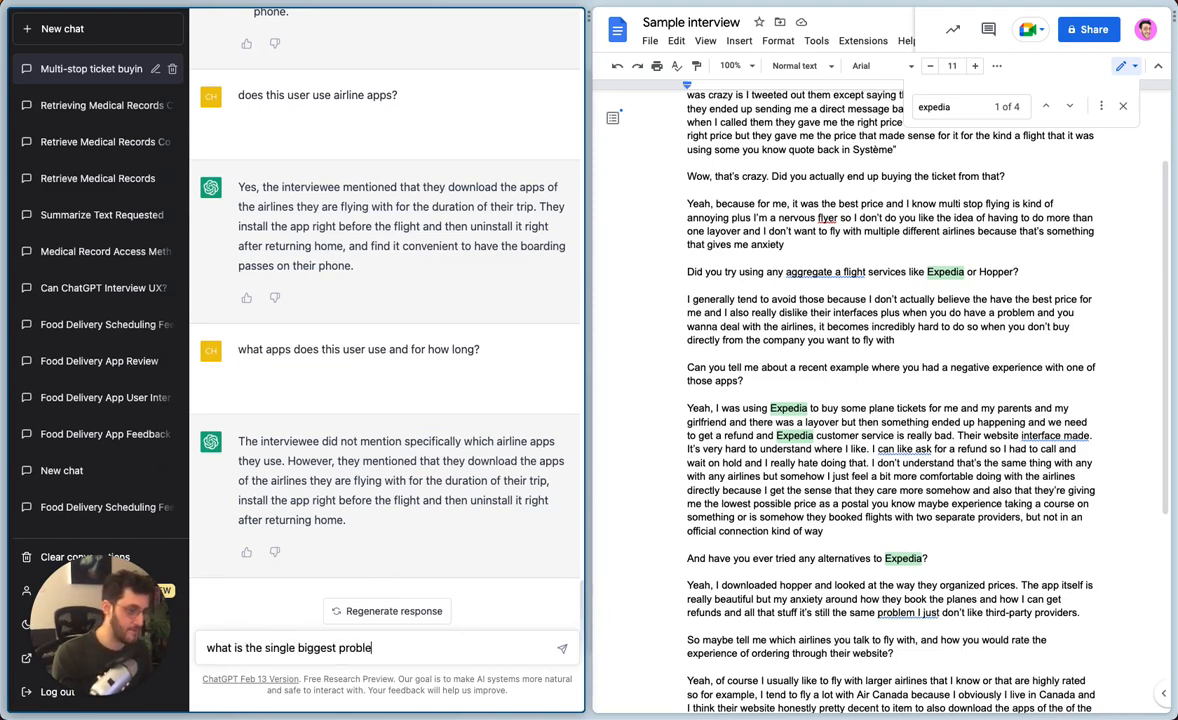
{"action": "type", "text": "m this user has?"}
{"action": "key", "text": "Enter"}
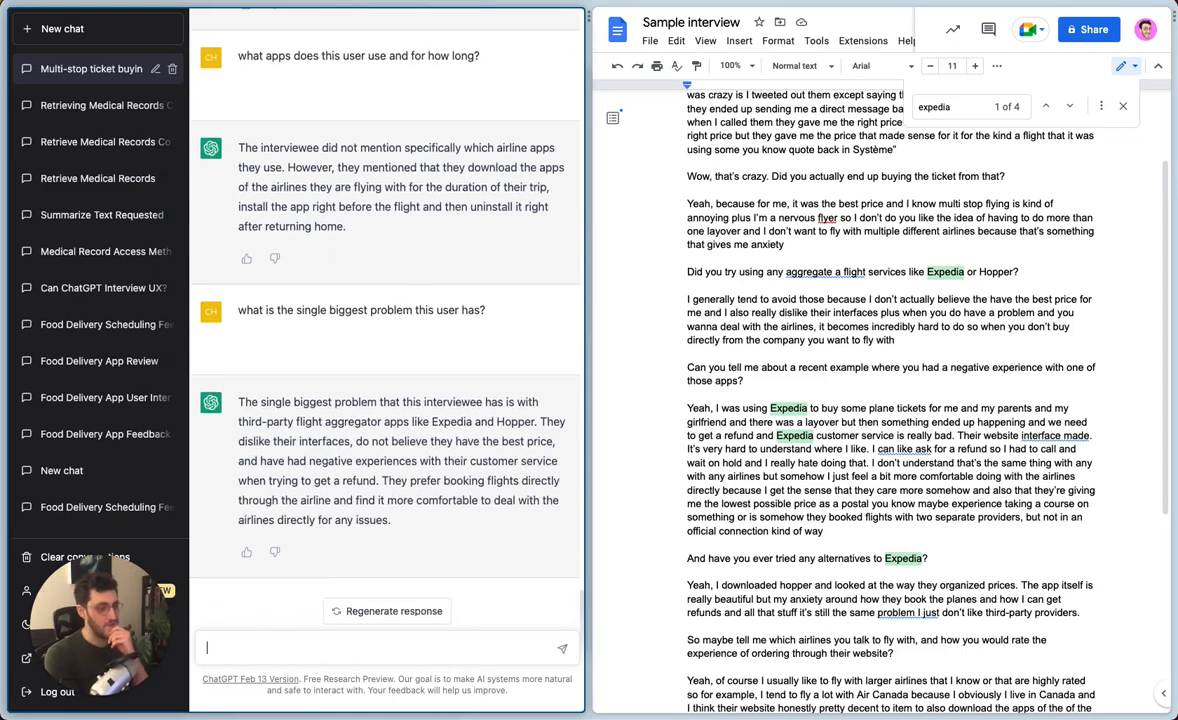
{"action": "left_click_drag", "start_coordinate": [296, 442], "coordinate": [416, 460]}
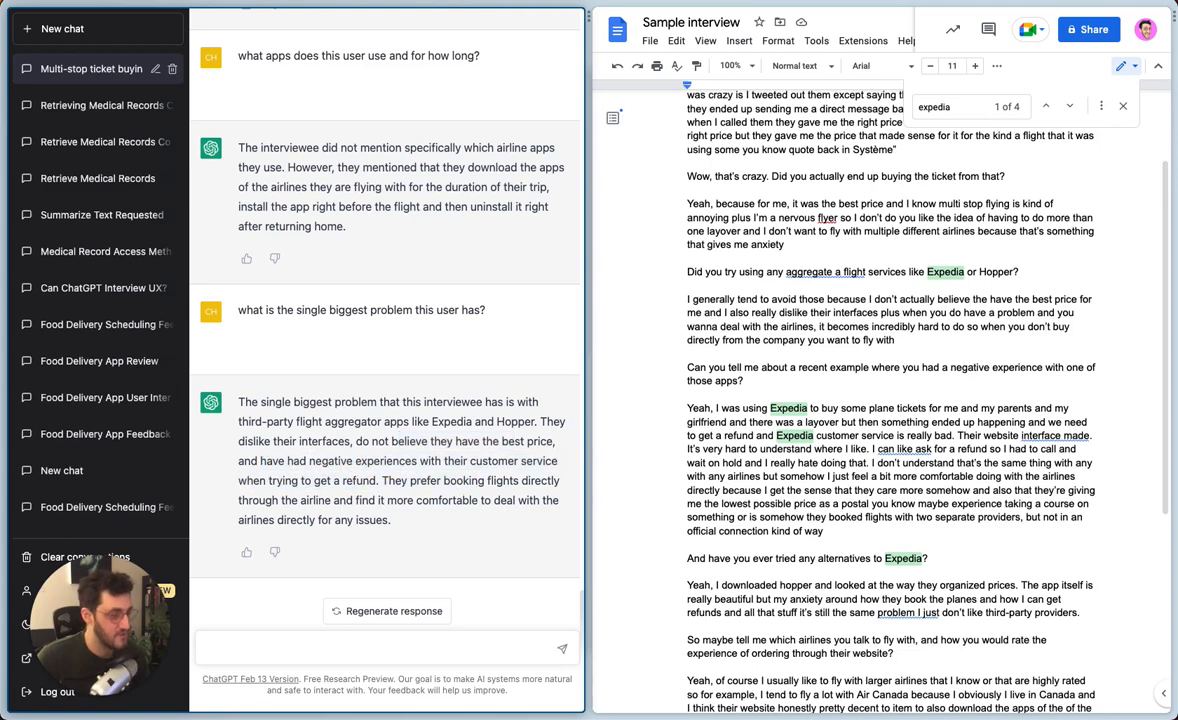
{"action": "scroll", "scroll_direction": "down", "scroll_amount": 3}
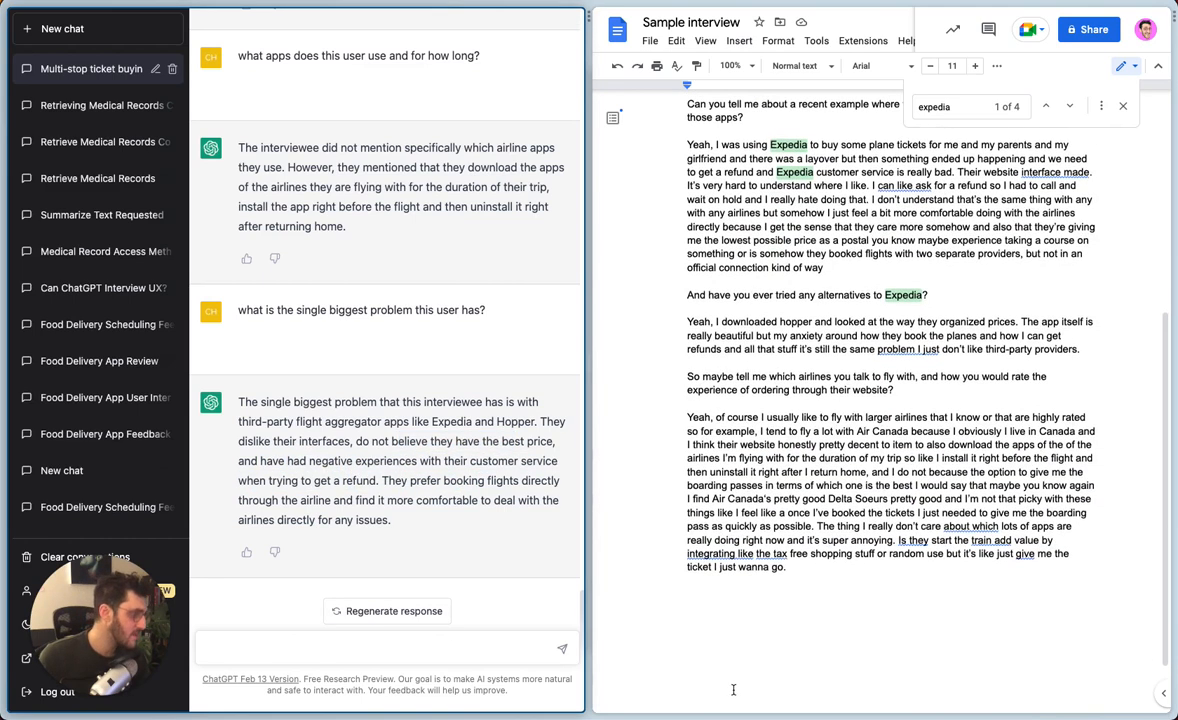
{"action": "scroll", "scroll_direction": "down", "scroll_amount": 3}
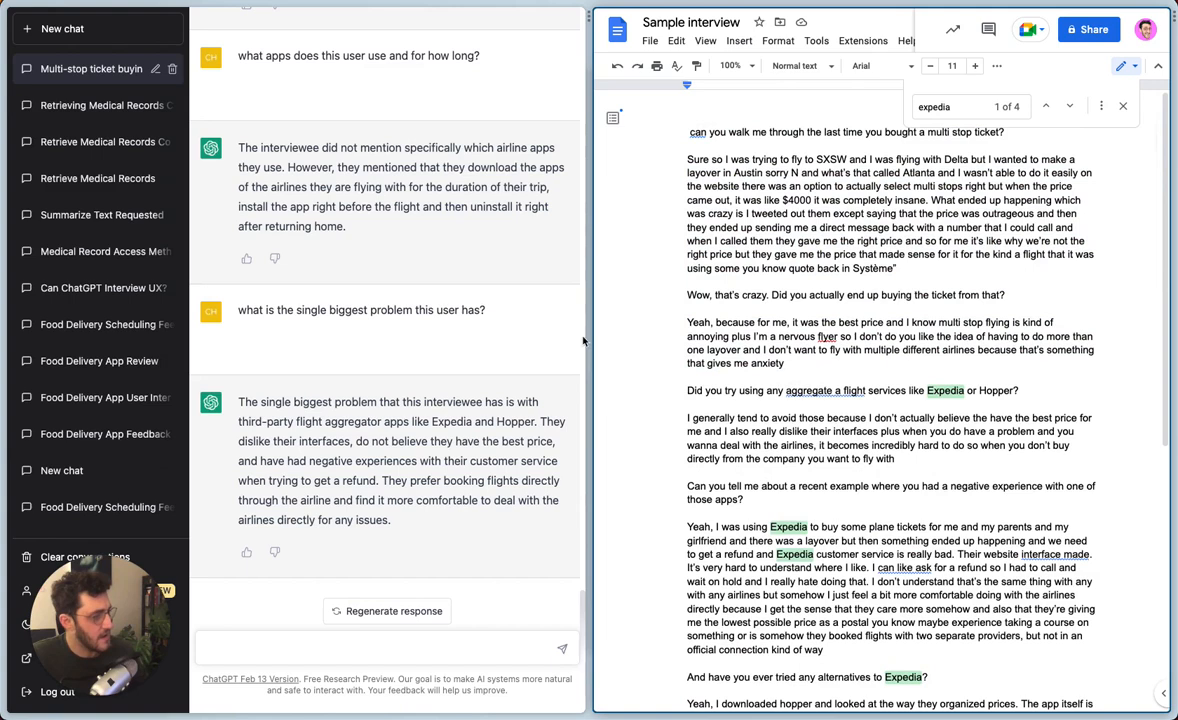
{"action": "mouse_move", "coordinate": [888, 354]}
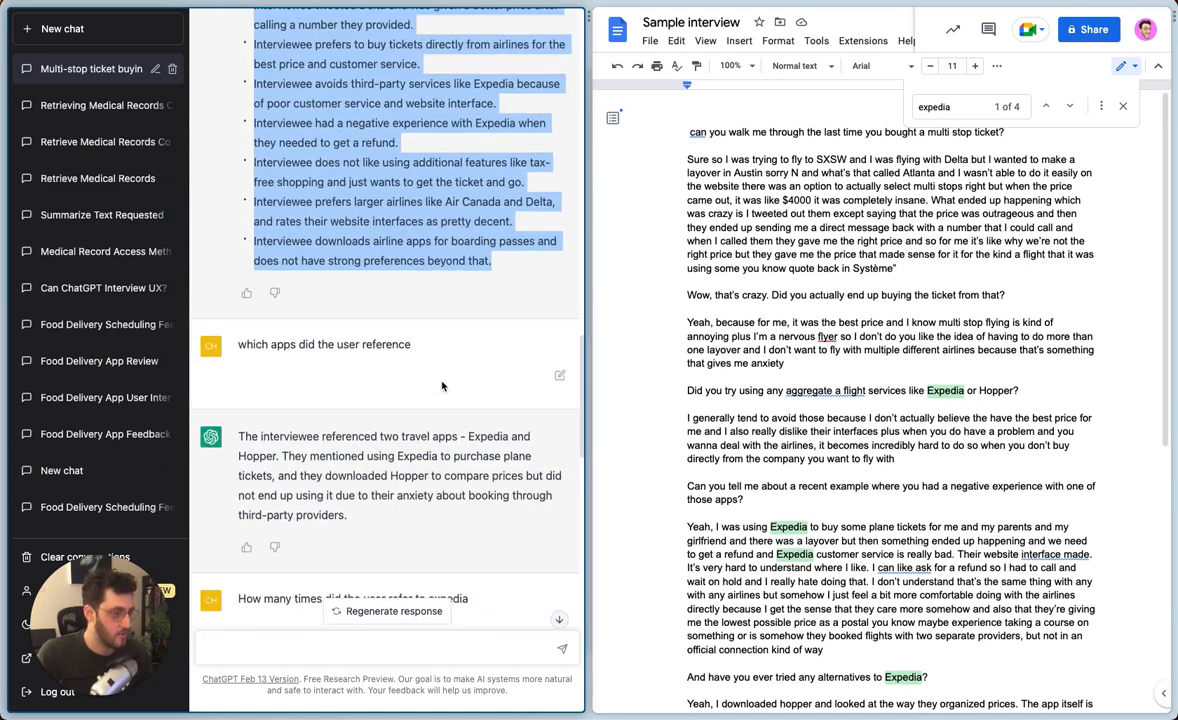
{"action": "mouse_move", "coordinate": [484, 340]}
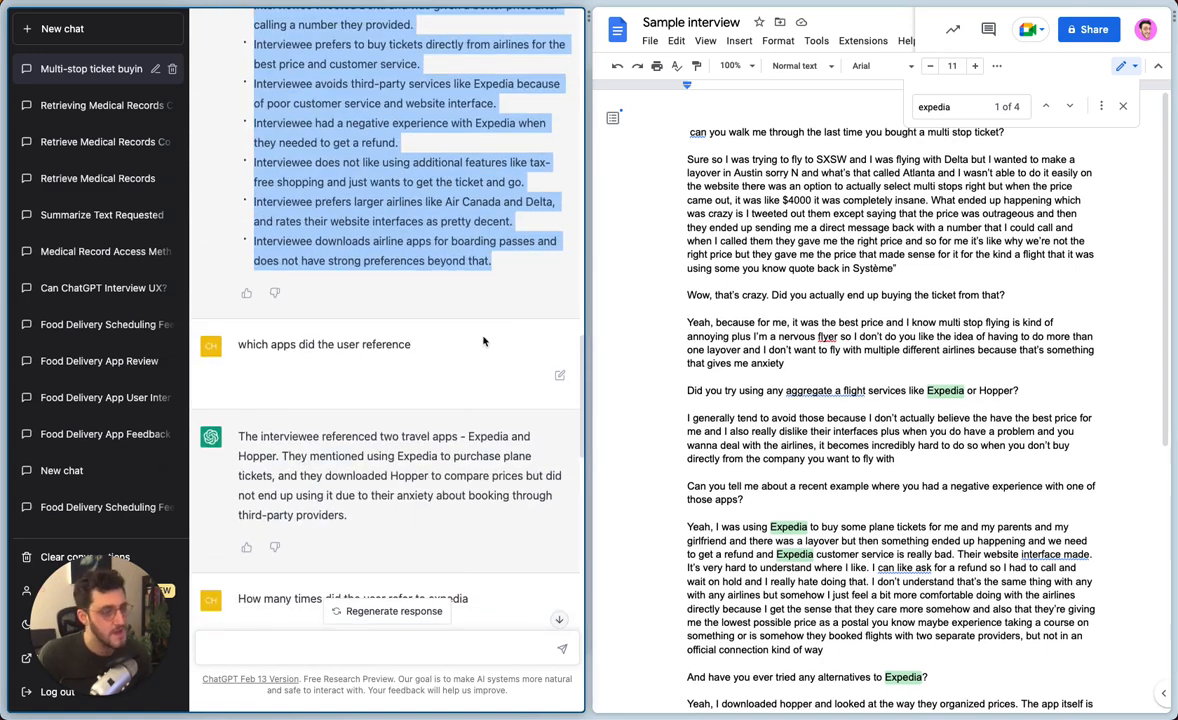
{"action": "mouse_move", "coordinate": [496, 334]}
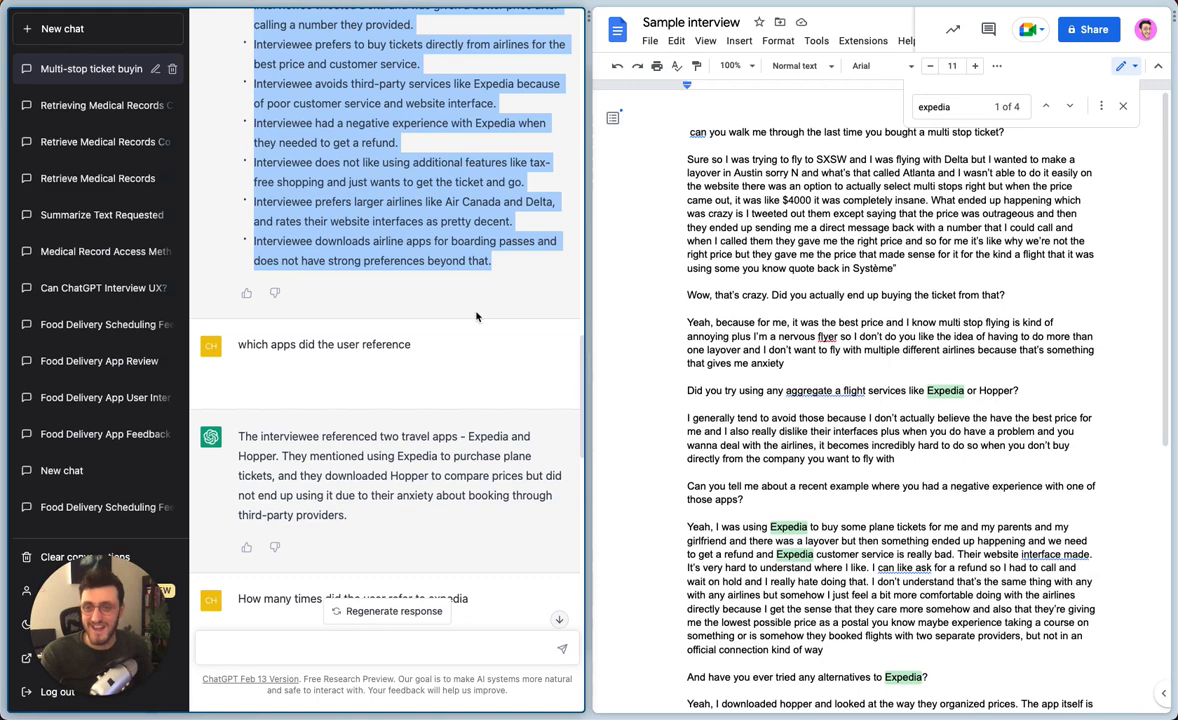
{"action": "scroll", "scroll_direction": "down", "scroll_amount": 3}
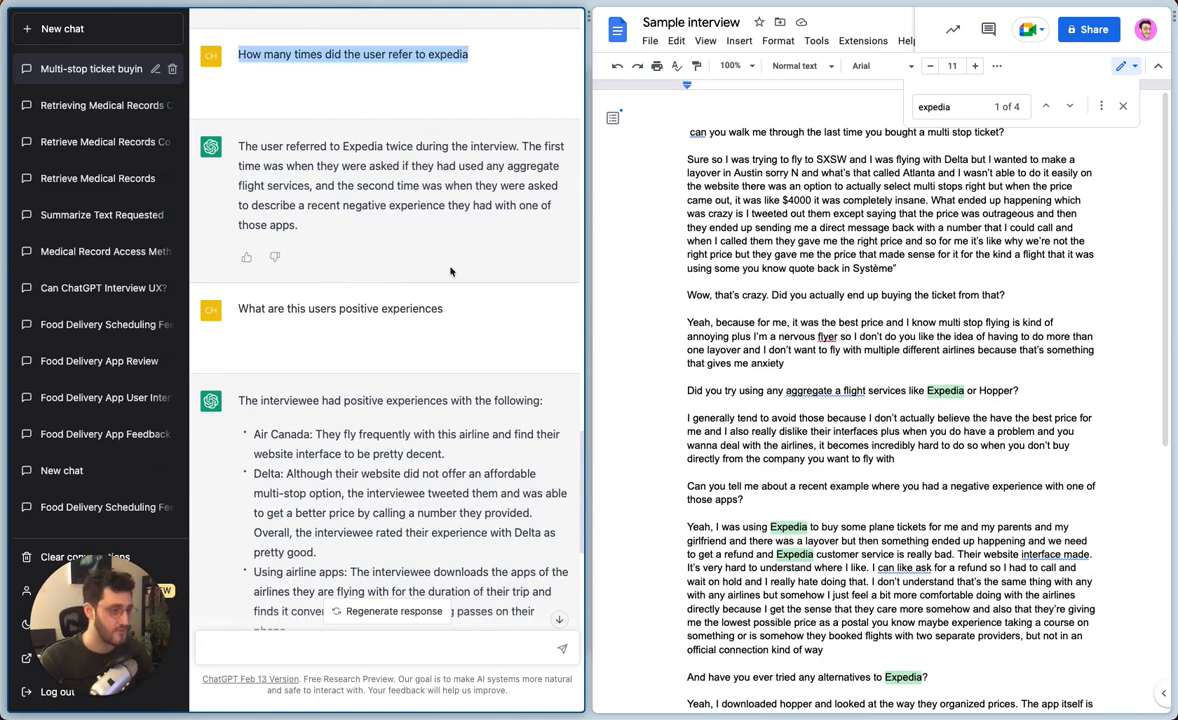
{"action": "scroll", "scroll_direction": "down", "scroll_amount": 3}
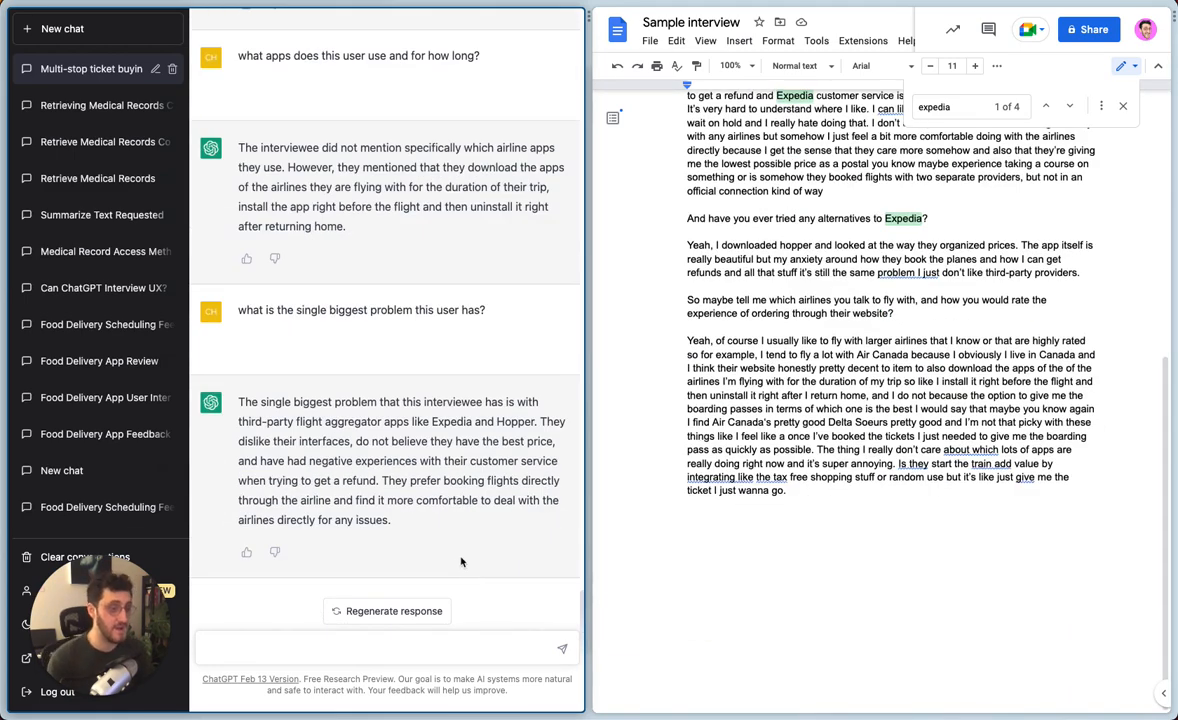
{"action": "mouse_move", "coordinate": [446, 500]}
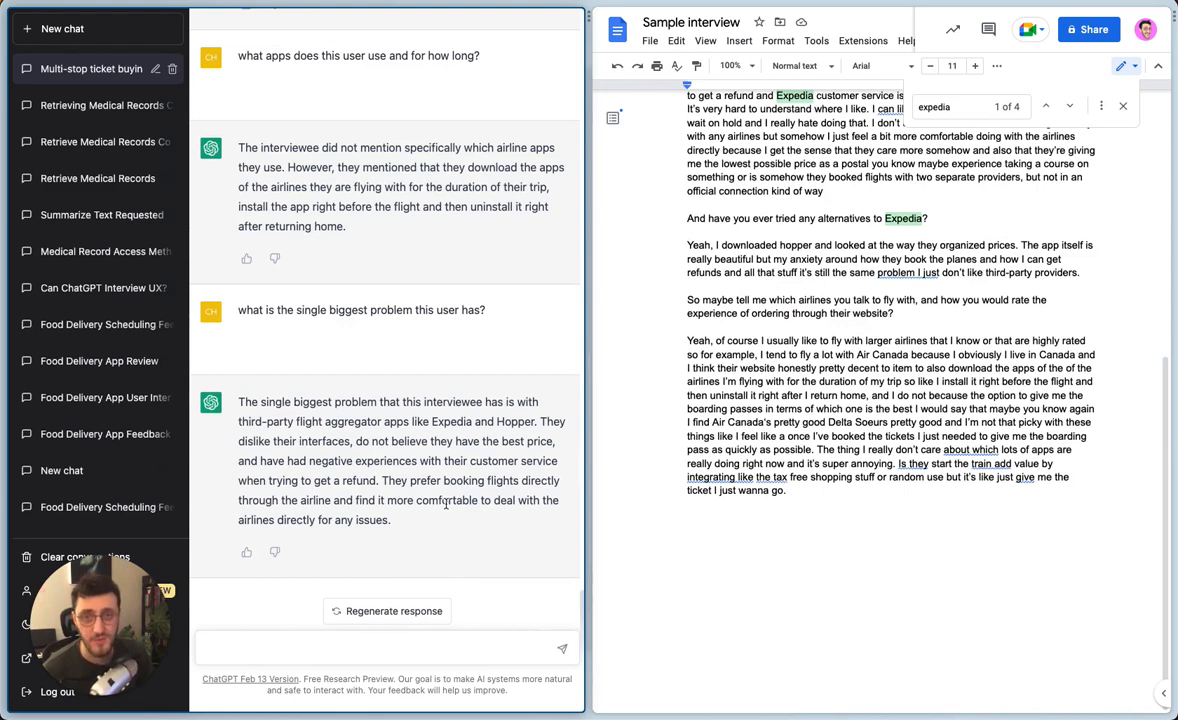
{"action": "mouse_move", "coordinate": [440, 516]}
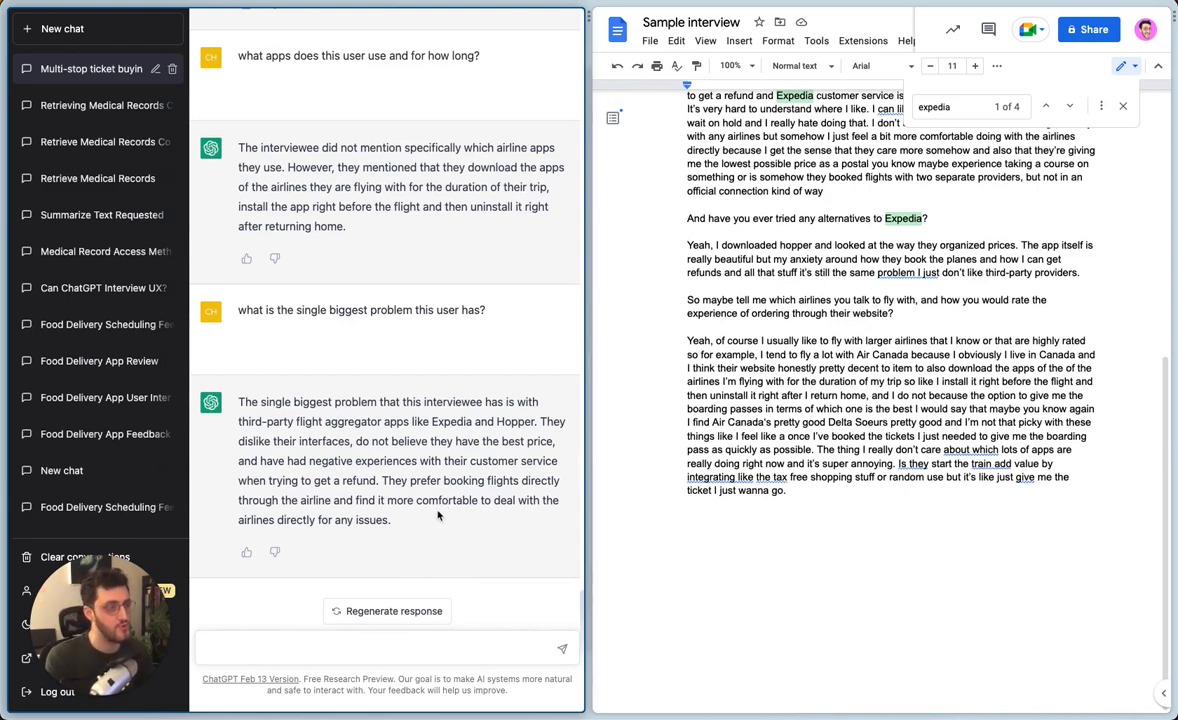